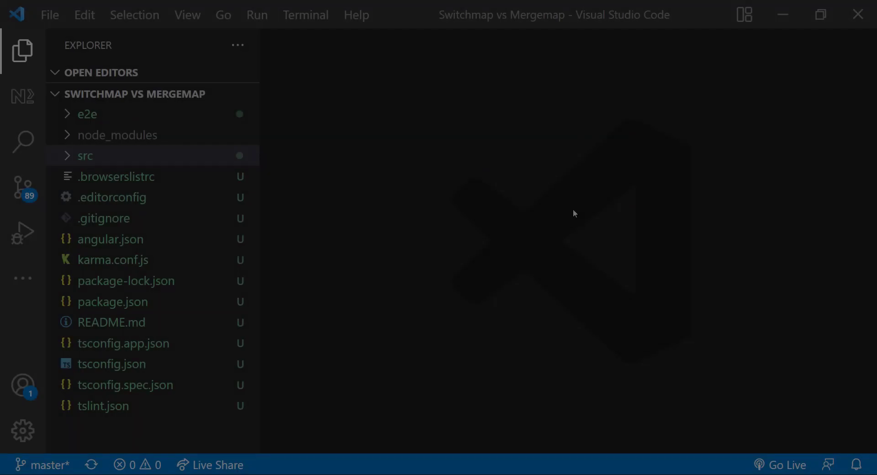
View app.component.html then switch to app.component.ts with searchControl, fruits and empty ngOnInit.
{"action": "left_click", "coordinate": [85, 155]}
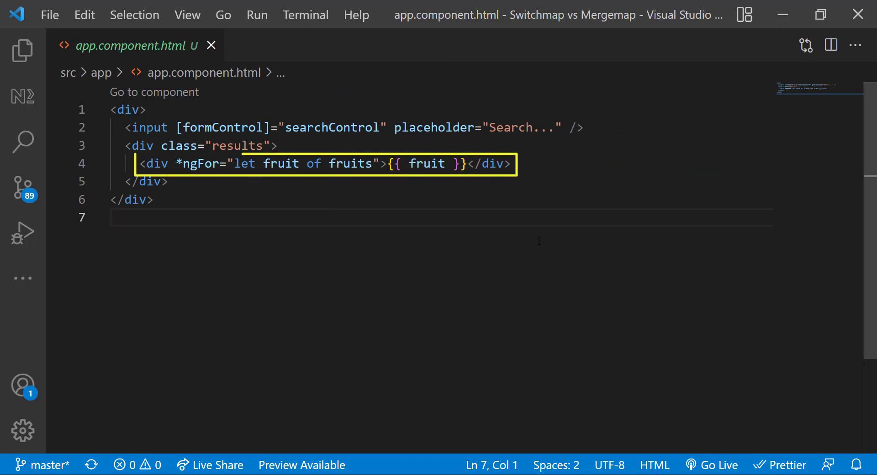
{"action": "left_click", "coordinate": [22, 50]}
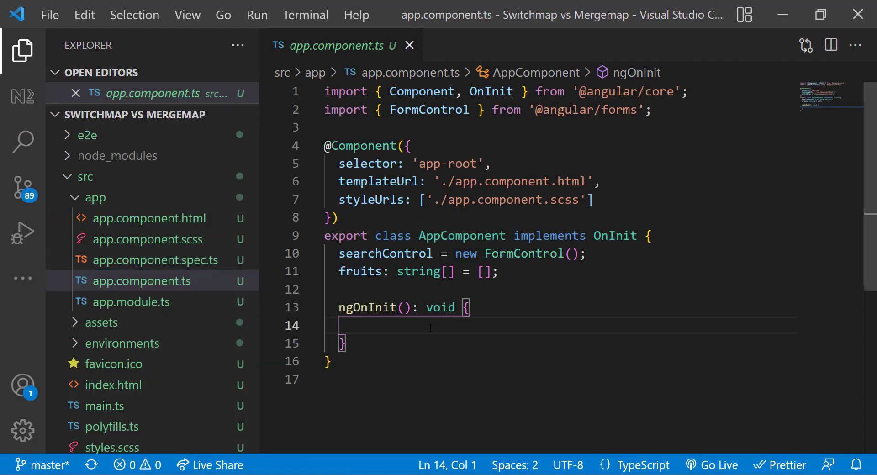
Pipe searchControl.valueChanges through debounceTime(700) and mergeMap, subscribing to assign this.fruits, with the mergeMap import.
{"action": "type", "text": "this.searchControl.valueChanges"}
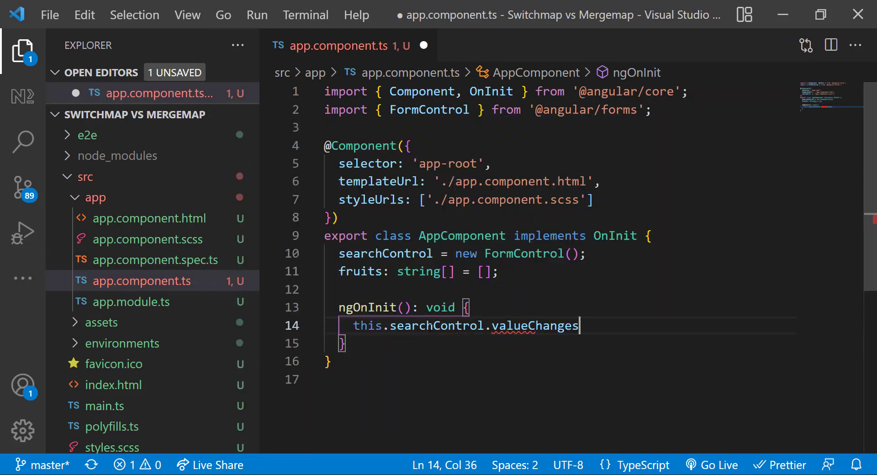
{"action": "type", "text": ".pipe("}
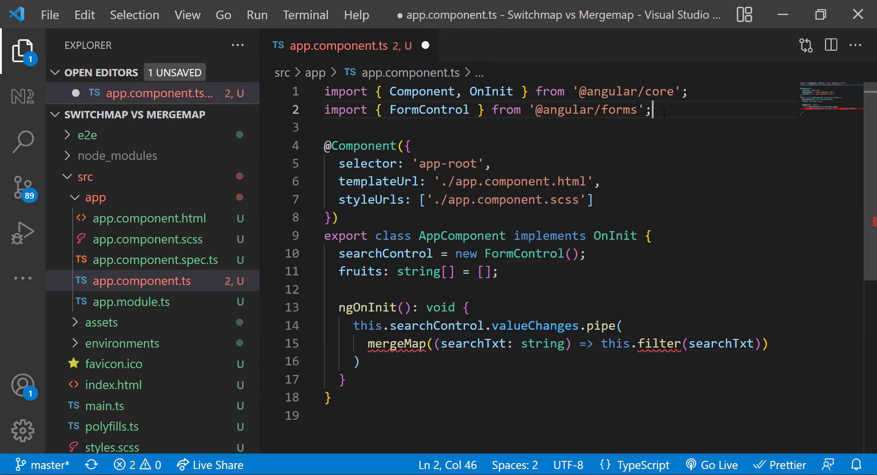
{"action": "type", "text": "import { mergeMap } from"}
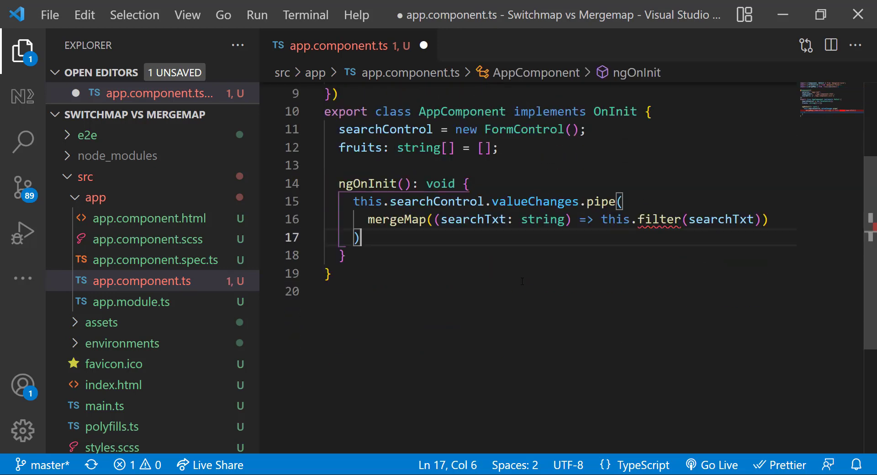
{"action": "type", "text": ".subscribe(()"}
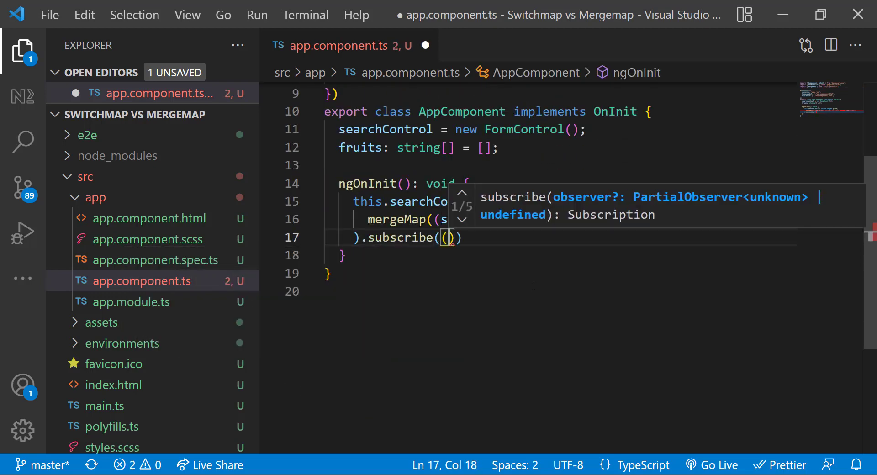
{"action": "type", "text": "this.fruits = fruits;"}
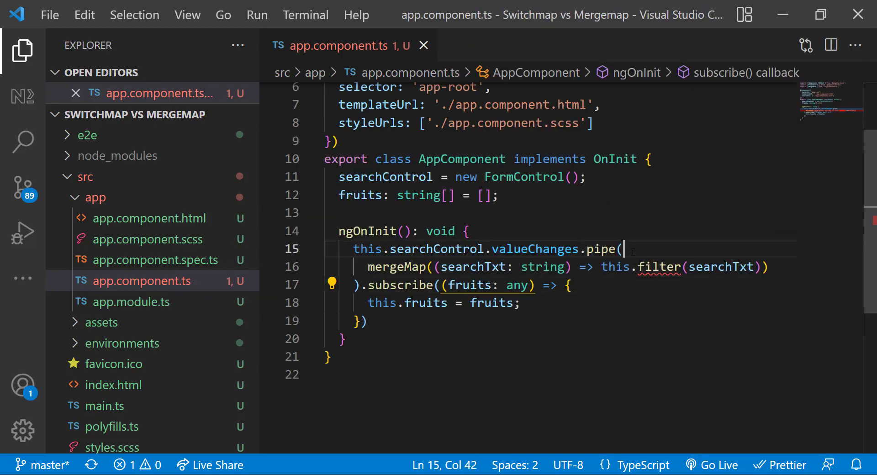
{"action": "type", "text": "debounceTime(700)."}
{"action": "type", "text": "filter(searchTxt: string) {"}
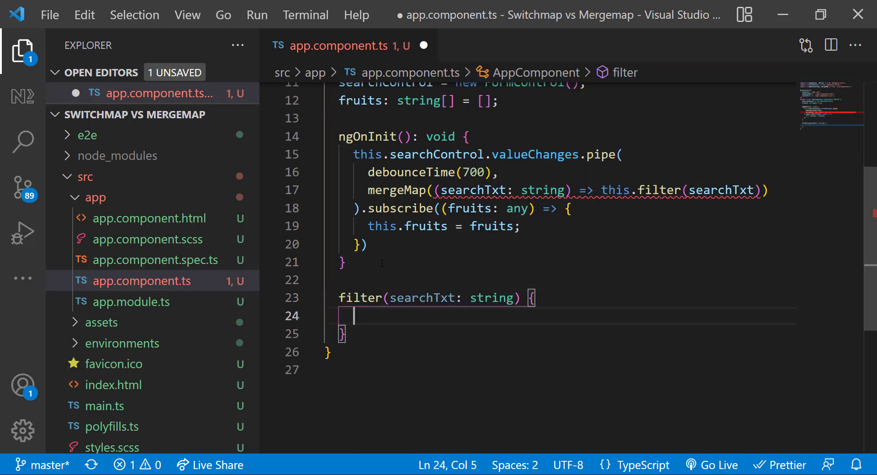
Write filter(searchTxt) returning setTimeout Observables emitting mango/orange or apple/pineapple.
{"action": "type", "text": "let observableOne = new Observable<string[]>((observer) => {"}
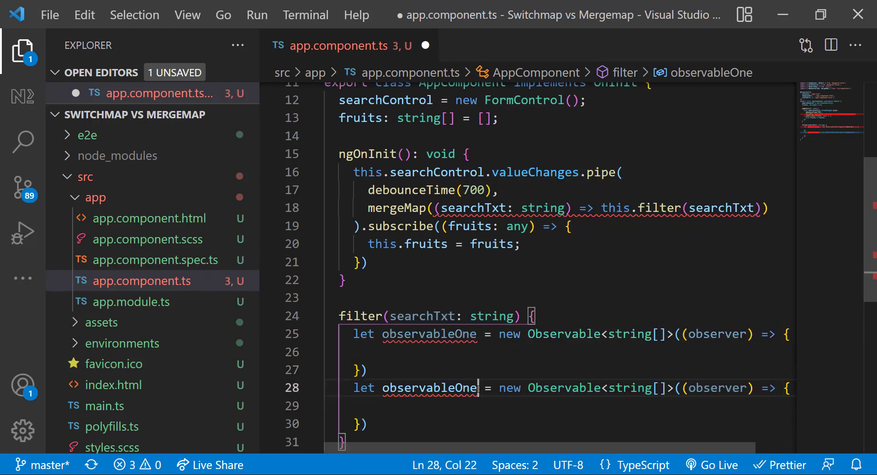
{"action": "type", "text": "setTimeout(() =>"}
{"action": "type", "text": "}, 5000);"}
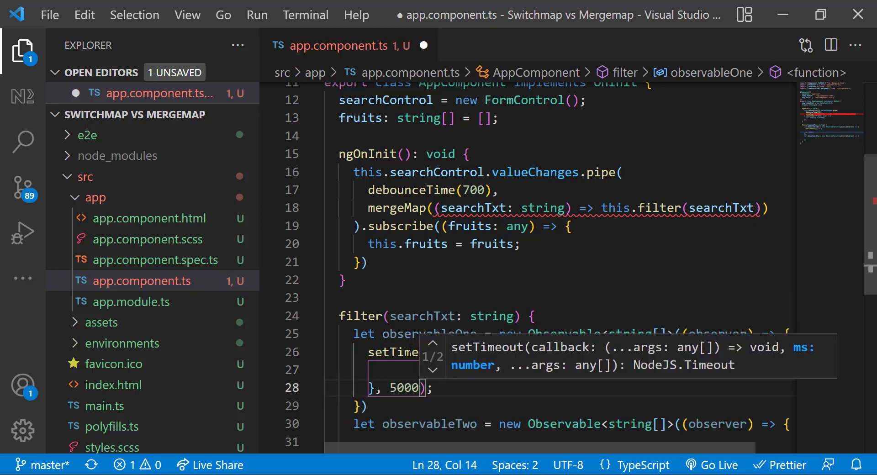
{"action": "type", "text": "obs"}
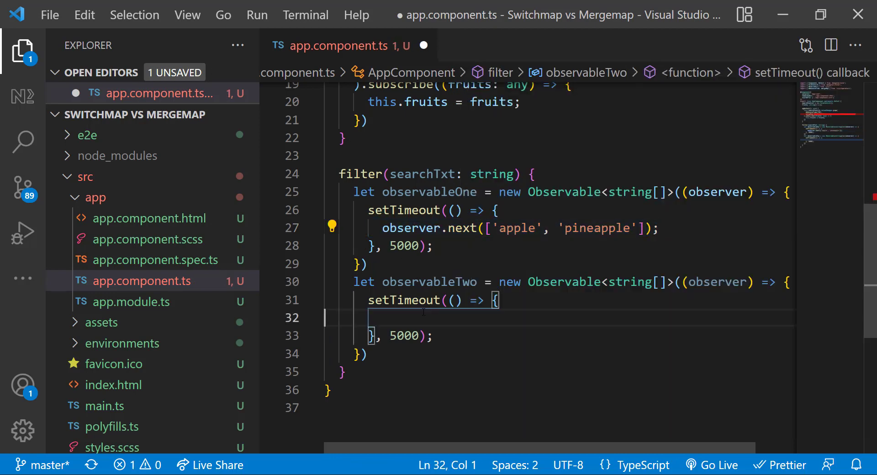
{"action": "type", "text": "observer.next(['mango', 'orange']);"}
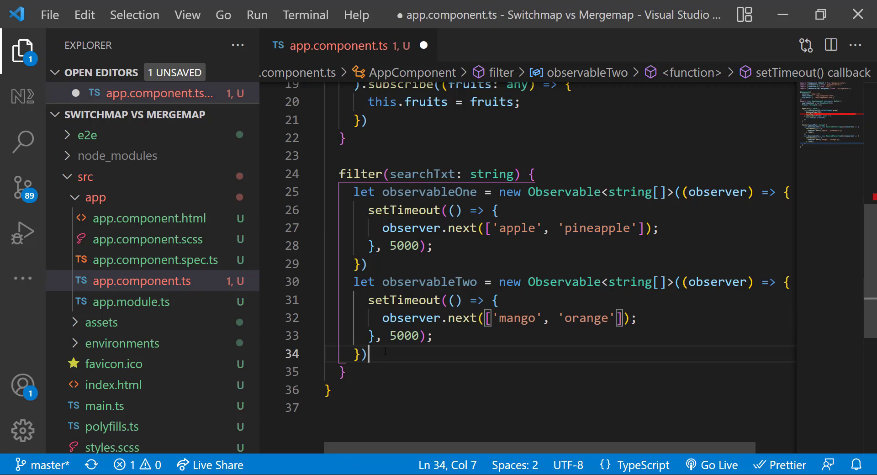
{"action": "type", "text": "if (searchTxt)"}
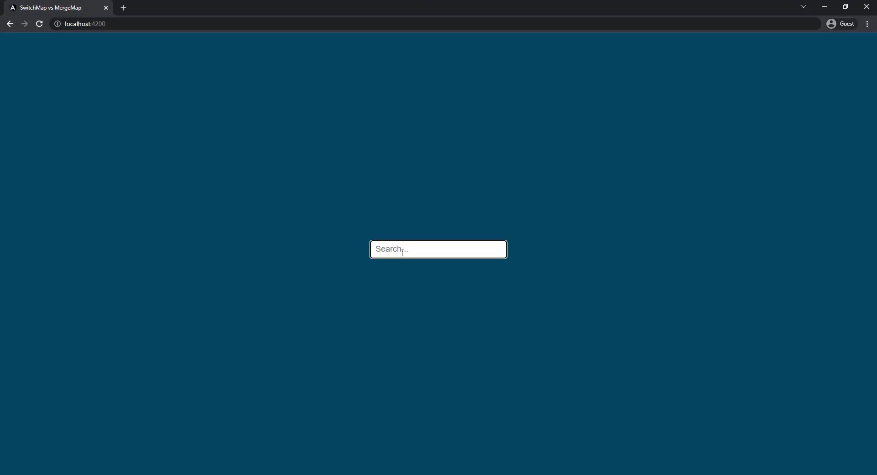
{"action": "type", "text": "a"}
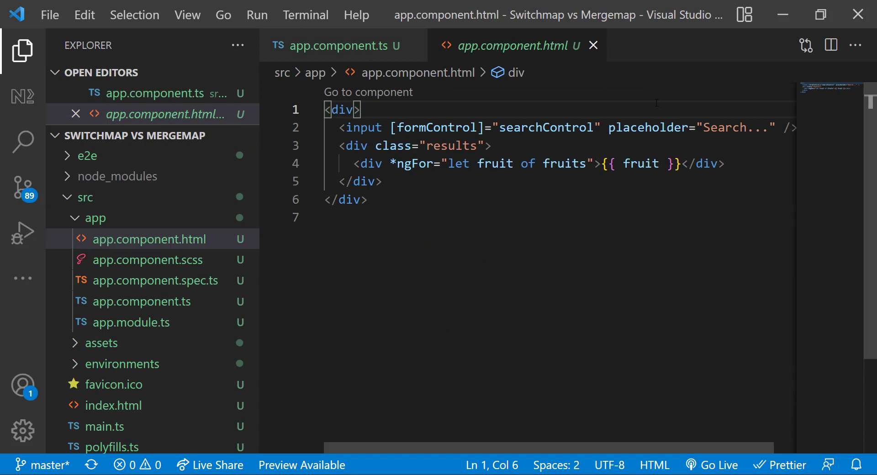
Add a spinner-container div with lds-heart markup under *ngIf="loading", backed by a loading = false flag.
{"action": "type", "text": "<div class=\"spinner-container\">"}
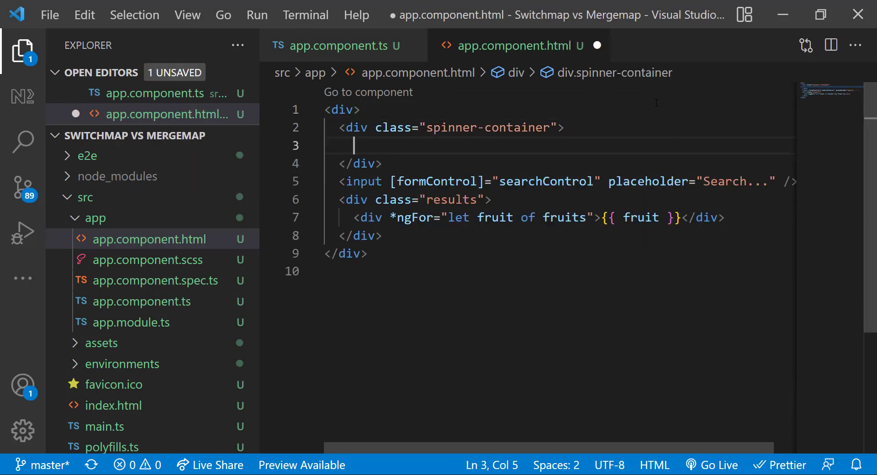
{"action": "type", "text": "div.lds-heart"}
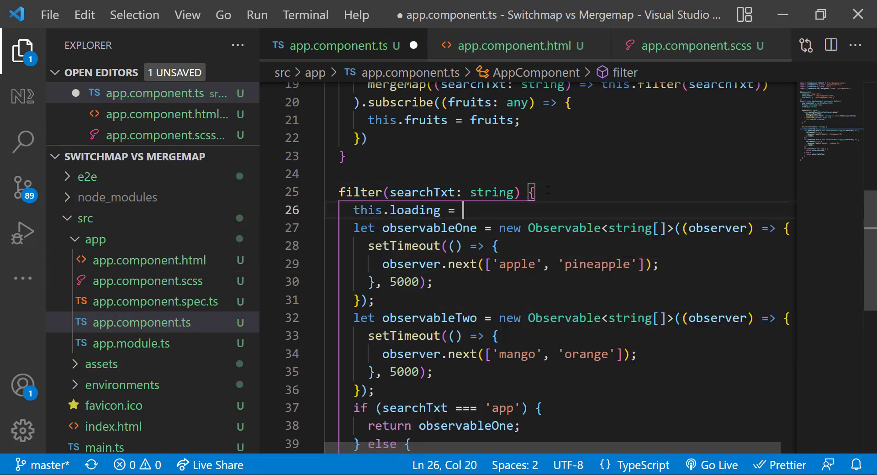
{"action": "type", "text": "this.load"}
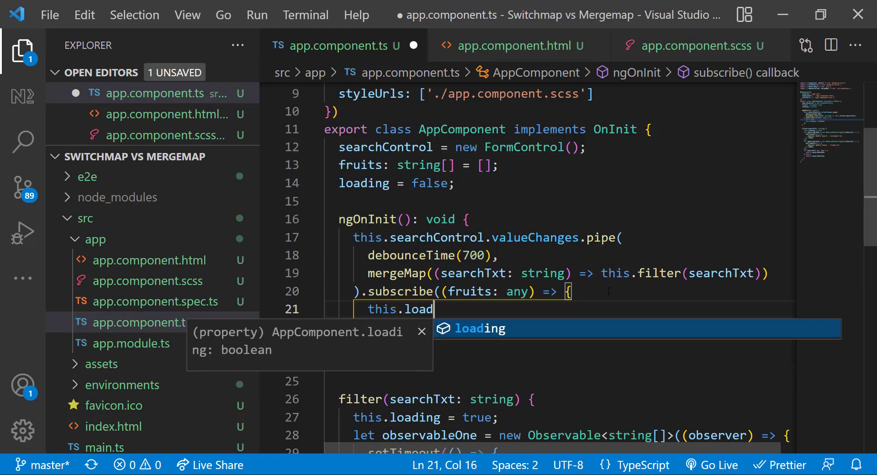
{"action": "type", "text": "ing = false;"}
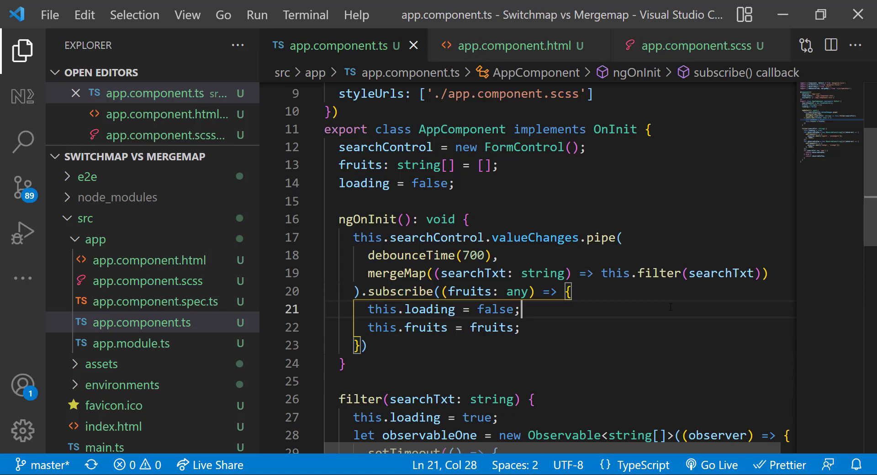
{"action": "left_click", "coordinate": [519, 46]}
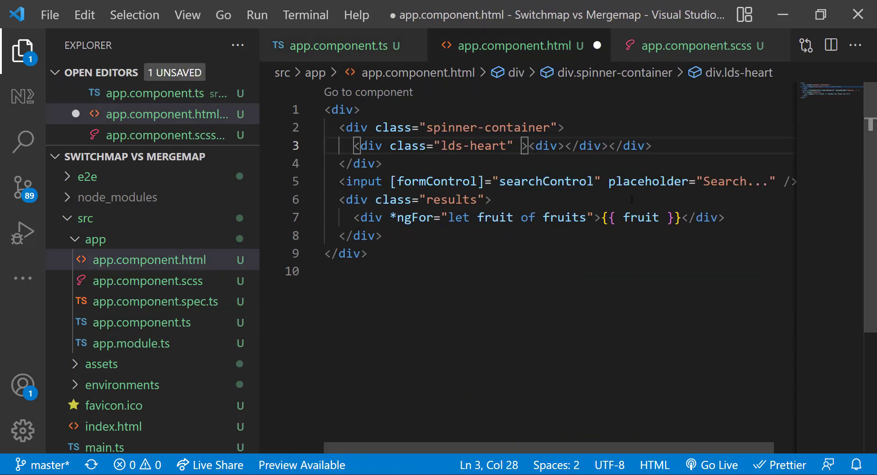
{"action": "type", "text": "*ngIf=\"loading\""}
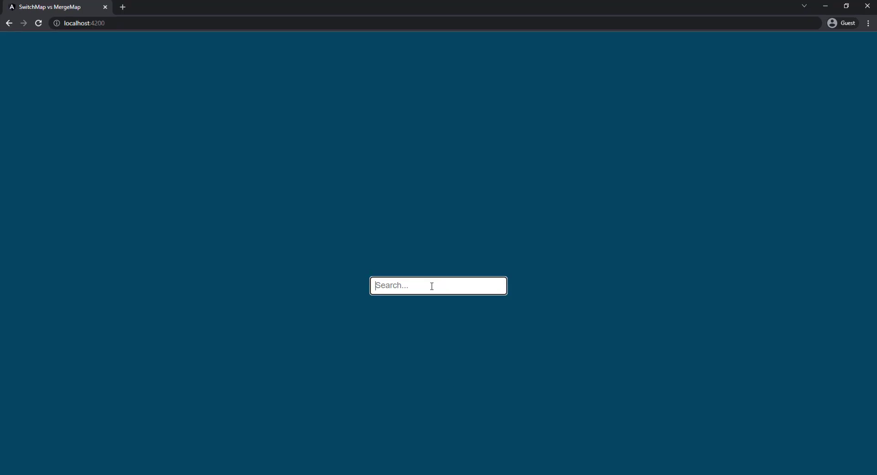
Type 'a' into the running app's Search input at localhost:4200.
{"action": "type", "text": "a"}
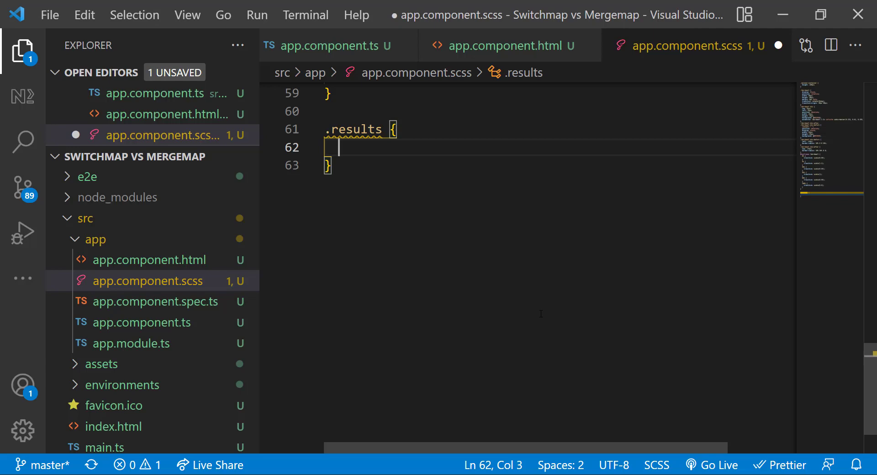
Give the .results rule font-size: 36px in app.component.scss.
{"action": "type", "text": "font-size: 36px;"}
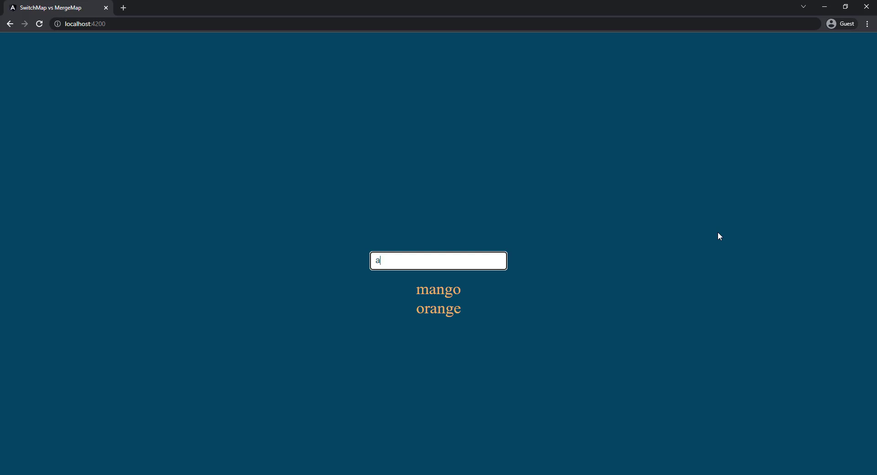
Clear the search box, search 'a' then 'app' and watch the heart spinner during delayed results.
{"action": "key", "text": "Backspace"}
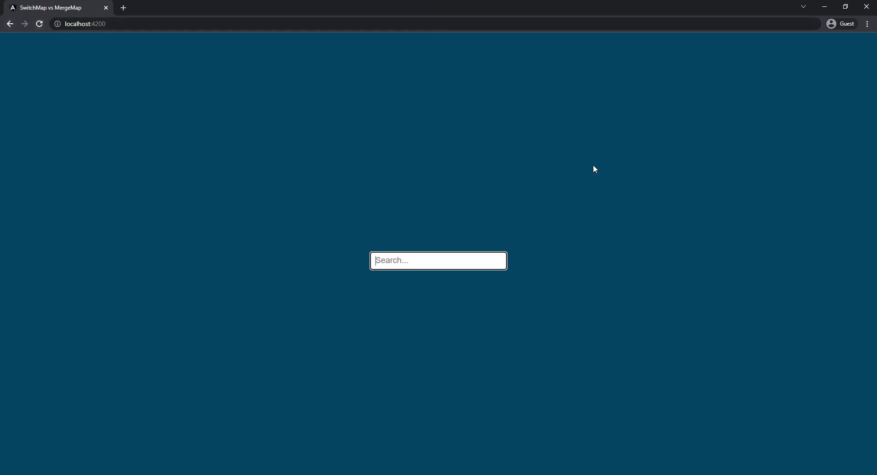
{"action": "type", "text": "a"}
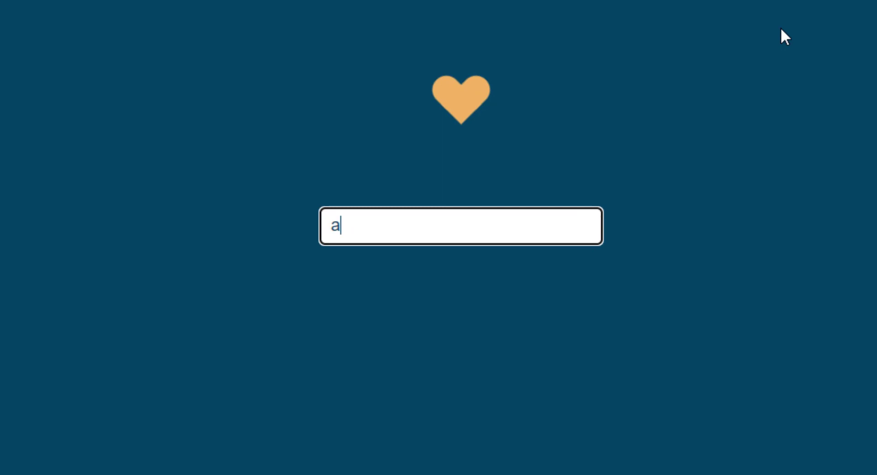
{"action": "type", "text": "pp"}
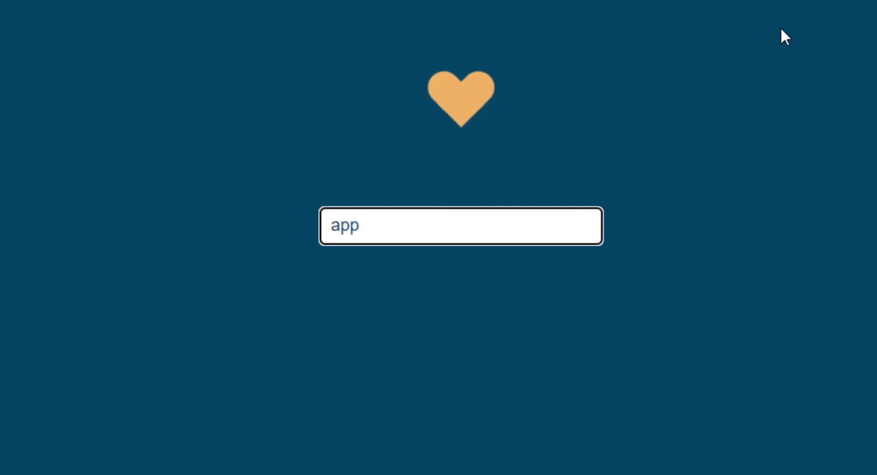
{"action": "key", "text": "Backspace"}
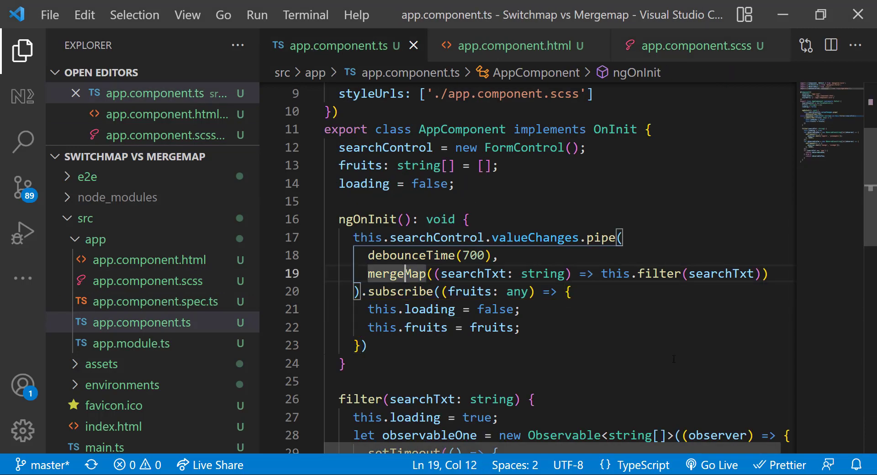
Replace mergeMap with switchMap in the pipe and save the component.
{"action": "type", "text": "switchMap"}
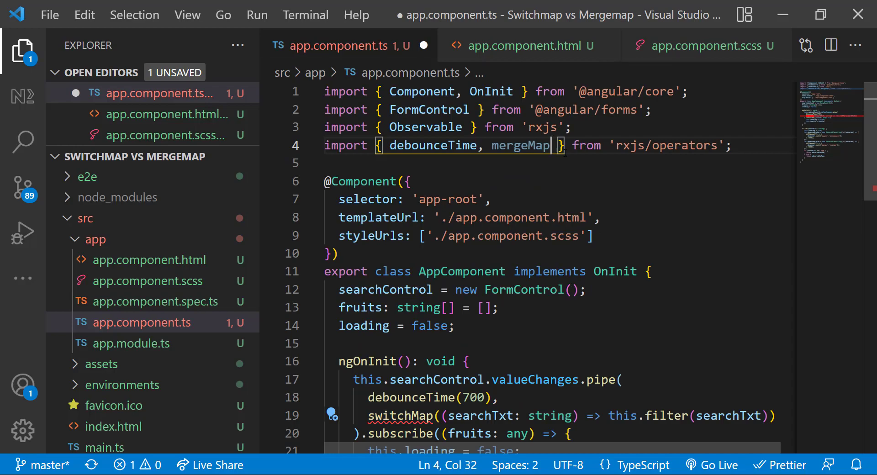
{"action": "key", "text": "ctrl+s"}
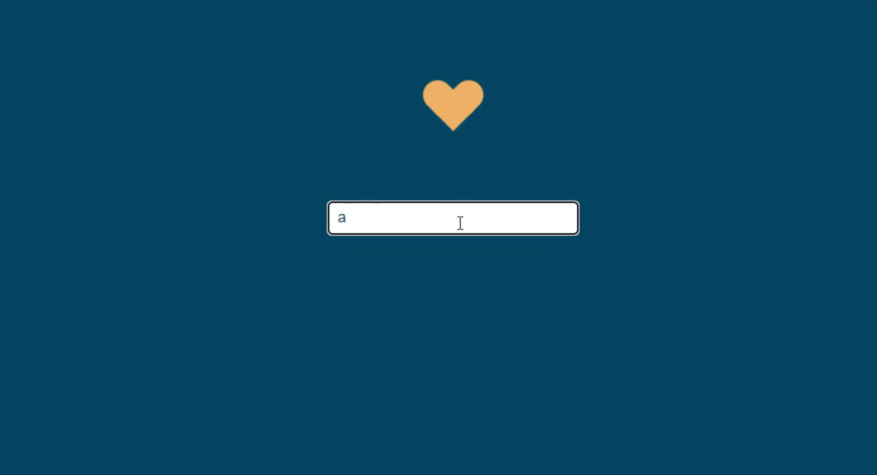
Extend the search to 'app' and edit it back to observe switchMap cancelling earlier results.
{"action": "type", "text": "pp"}
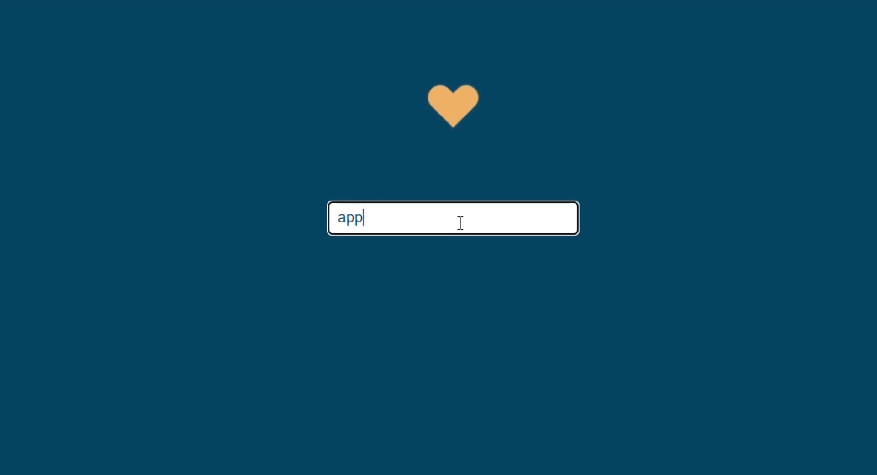
{"action": "key", "text": "BackSpace"}
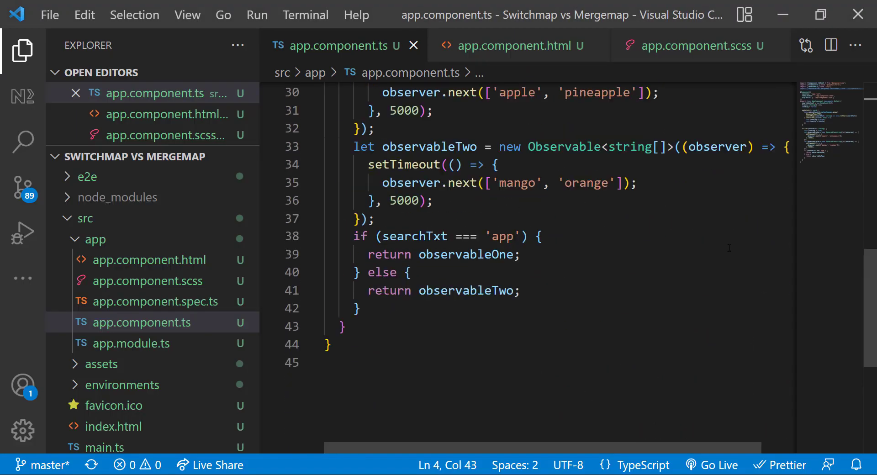
Write addFruit(fruit: string) setting loading = true and returning myObservable emitting the fruit after 5000 ms.
{"action": "type", "text": "addFruit(fruit: string) {"}
{"action": "type", "text": "this.loa"}
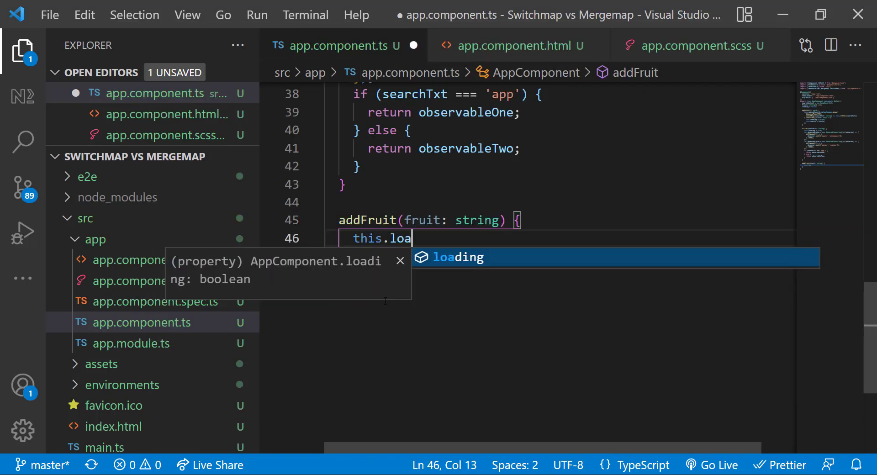
{"action": "type", "text": "ding = true;"}
{"action": "type", "text": "let myObservable = new Observable<string>(observer => {"}
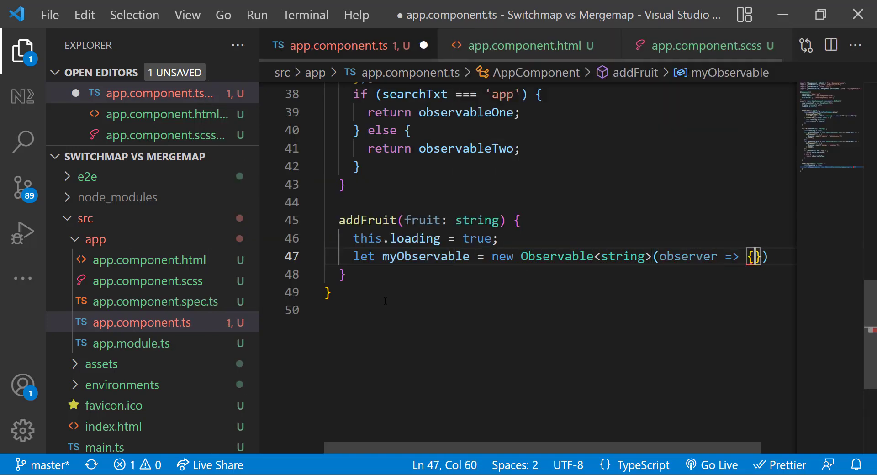
{"action": "type", "text": "setTimeout(() =>"}
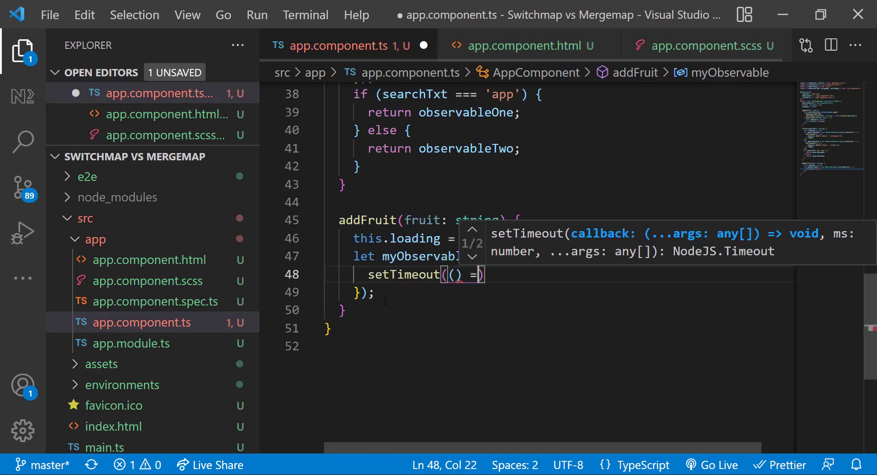
{"action": "type", "text": "observer.next(fruit);"}
{"action": "type", "text": "}, 5000);"}
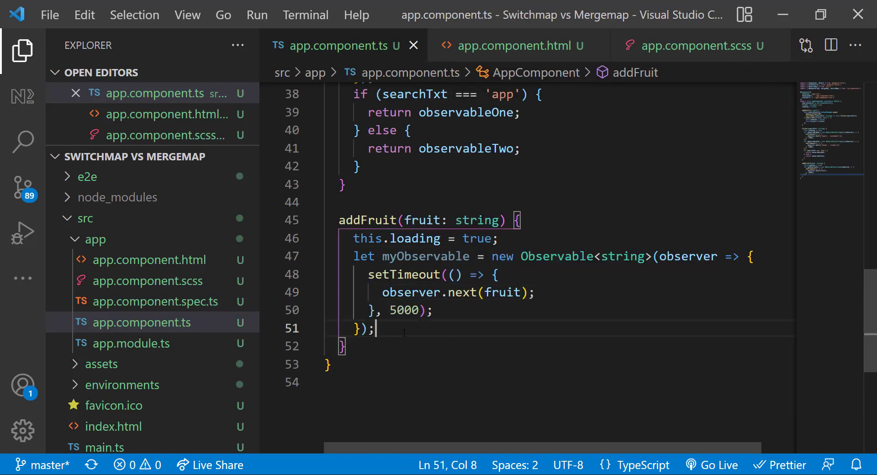
{"action": "type", "text": "return myObservable;"}
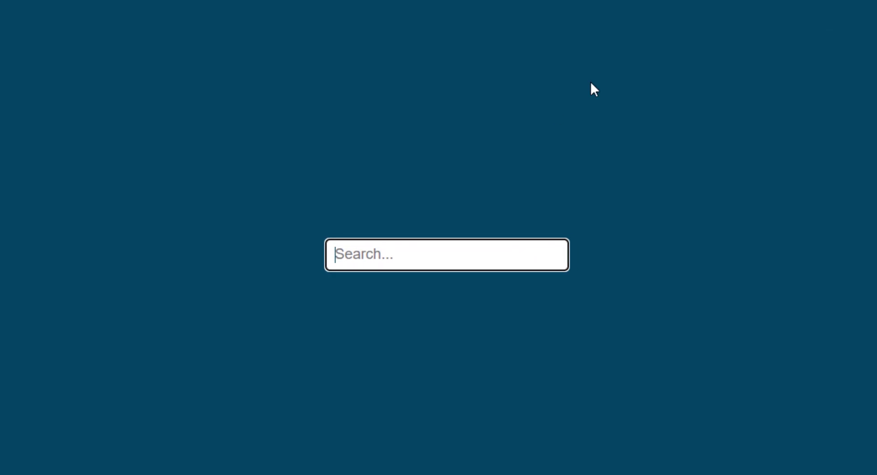
Search 'app', 'appp' and back to 'app' in the reloaded page, watching the heart spinner.
{"action": "type", "text": "app"}
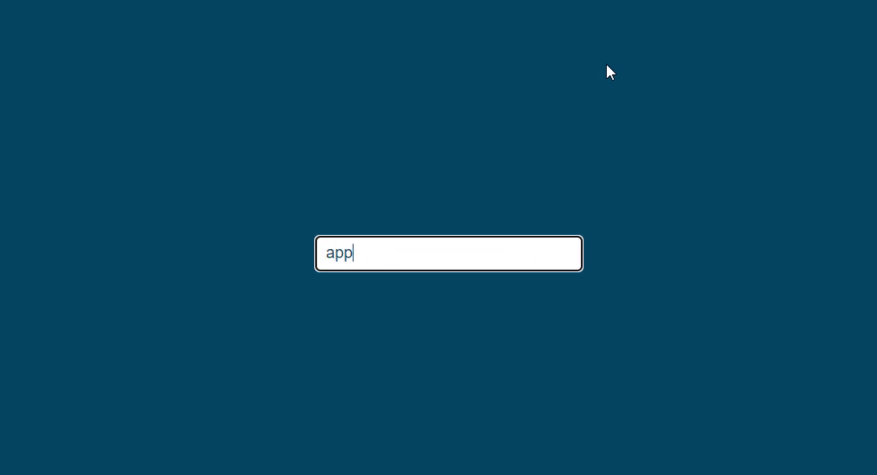
{"action": "type", "text": "p"}
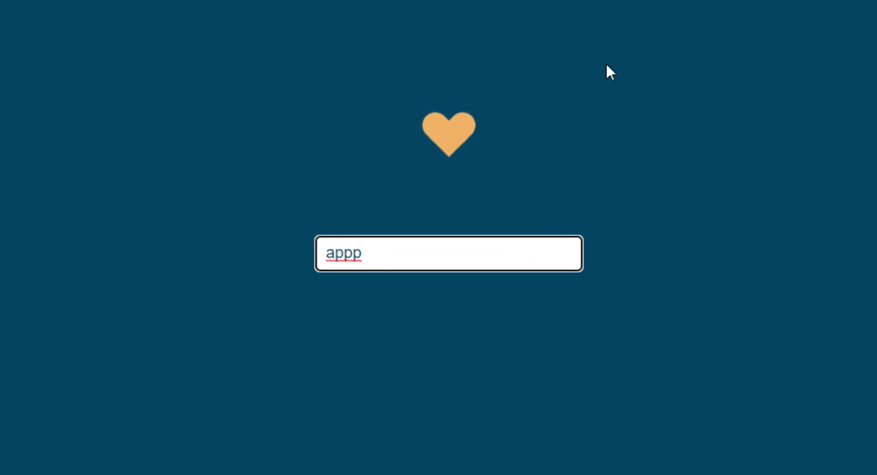
{"action": "key", "text": "Backspace"}
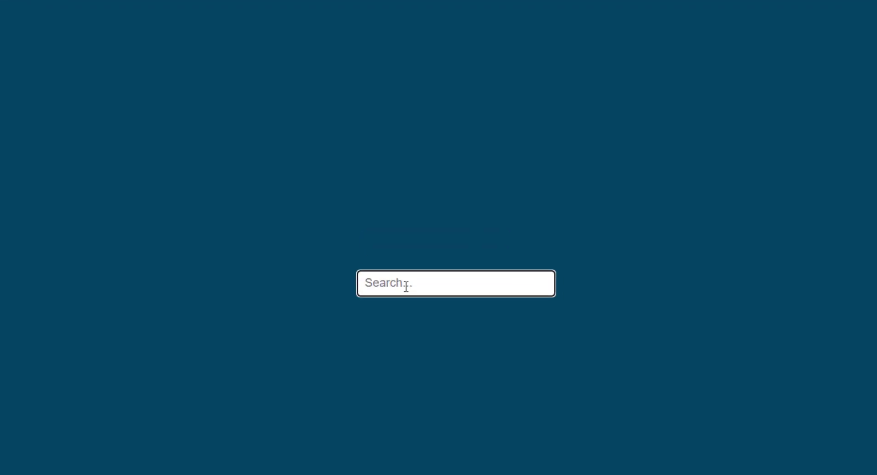
{"action": "type", "text": "appp"}
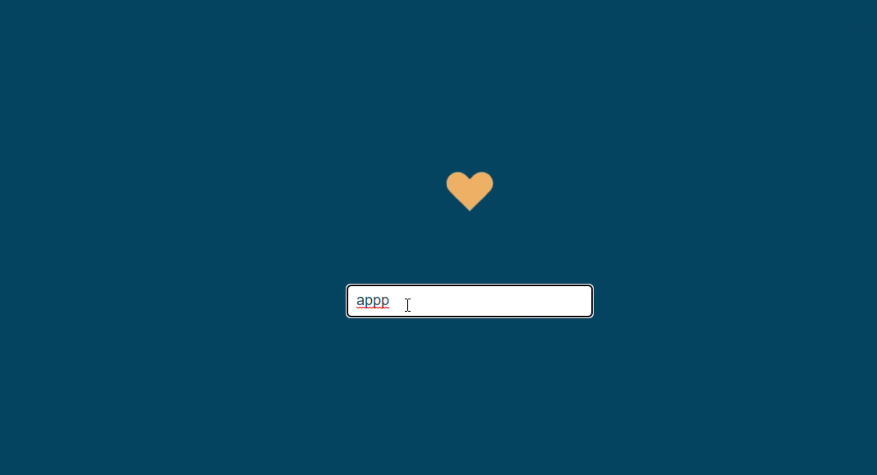
{"action": "key", "text": "Backspace"}
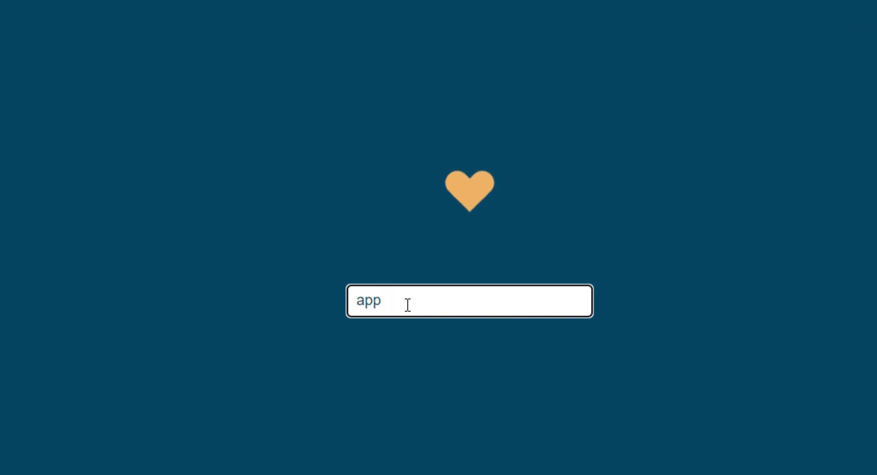